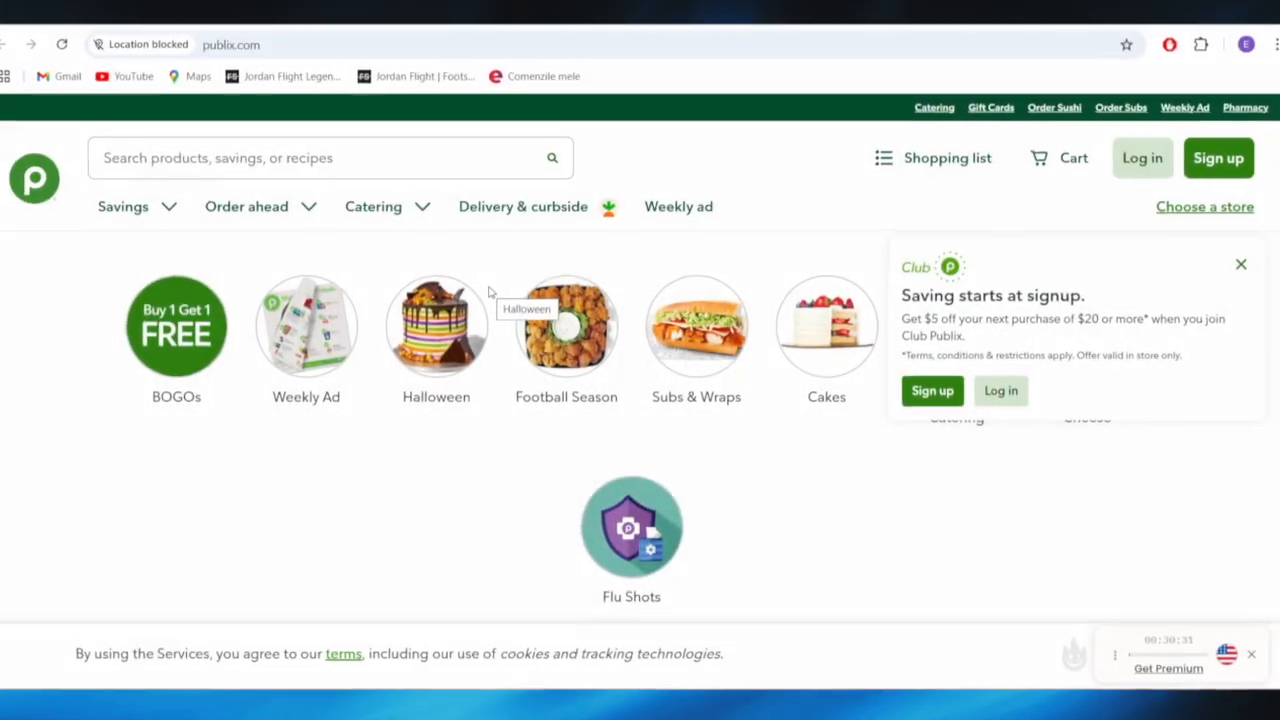
Search Google for 'publix digital coupon promo code' and scroll to the CouponFollow result.
text(publix digital coupon promo code)
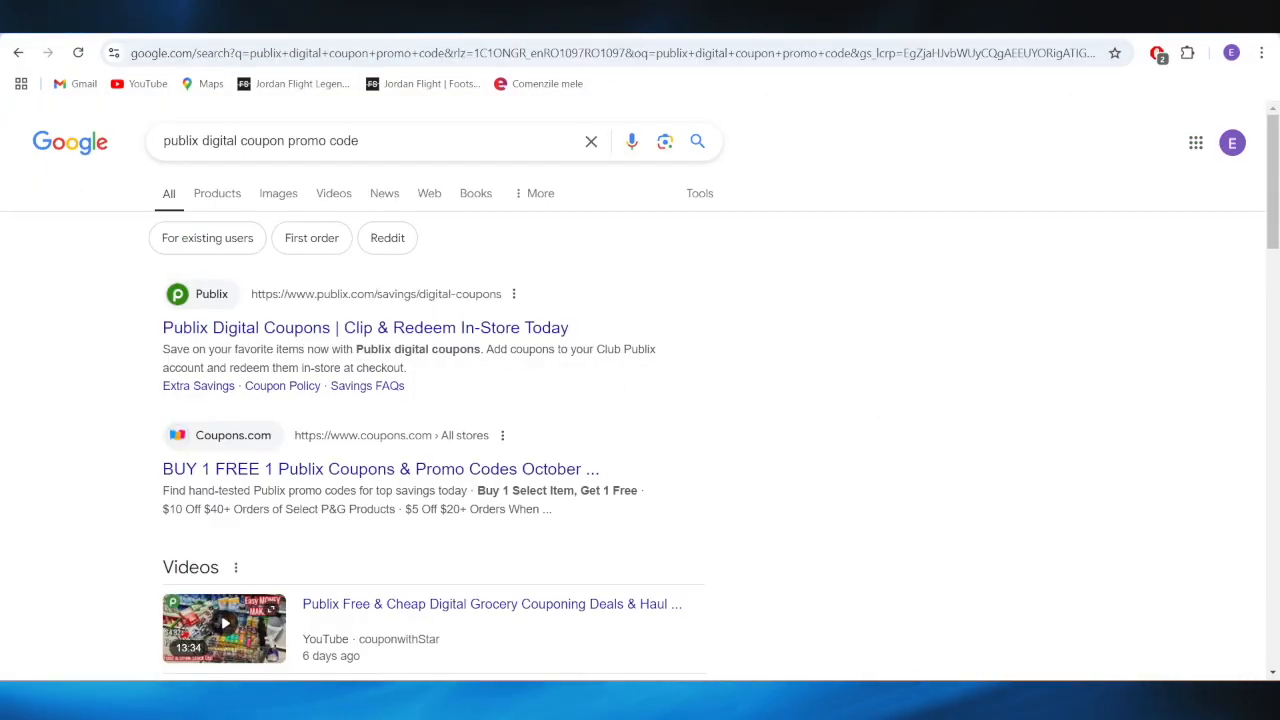
mouse_move(458, 164)
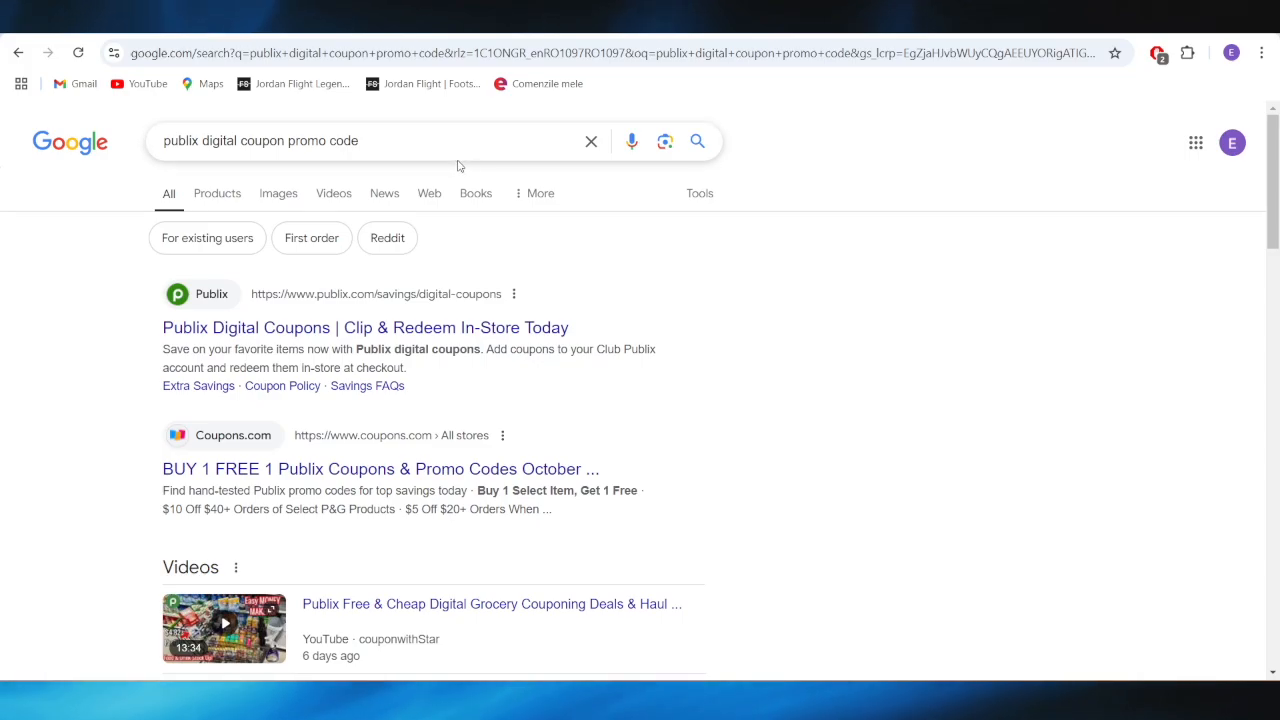
scroll(down, 3)
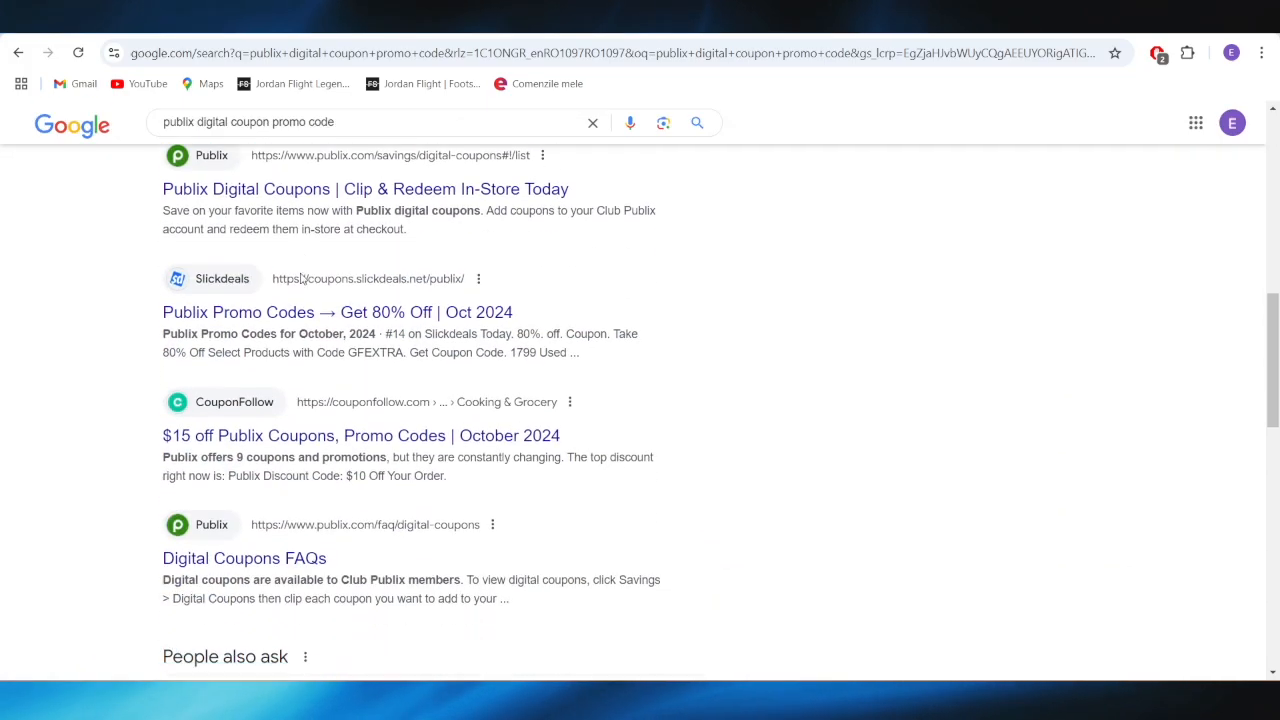
Reveal and copy CouponFollow's 20% off Publix code COOKIE, then return to Google results.
click(361, 435)
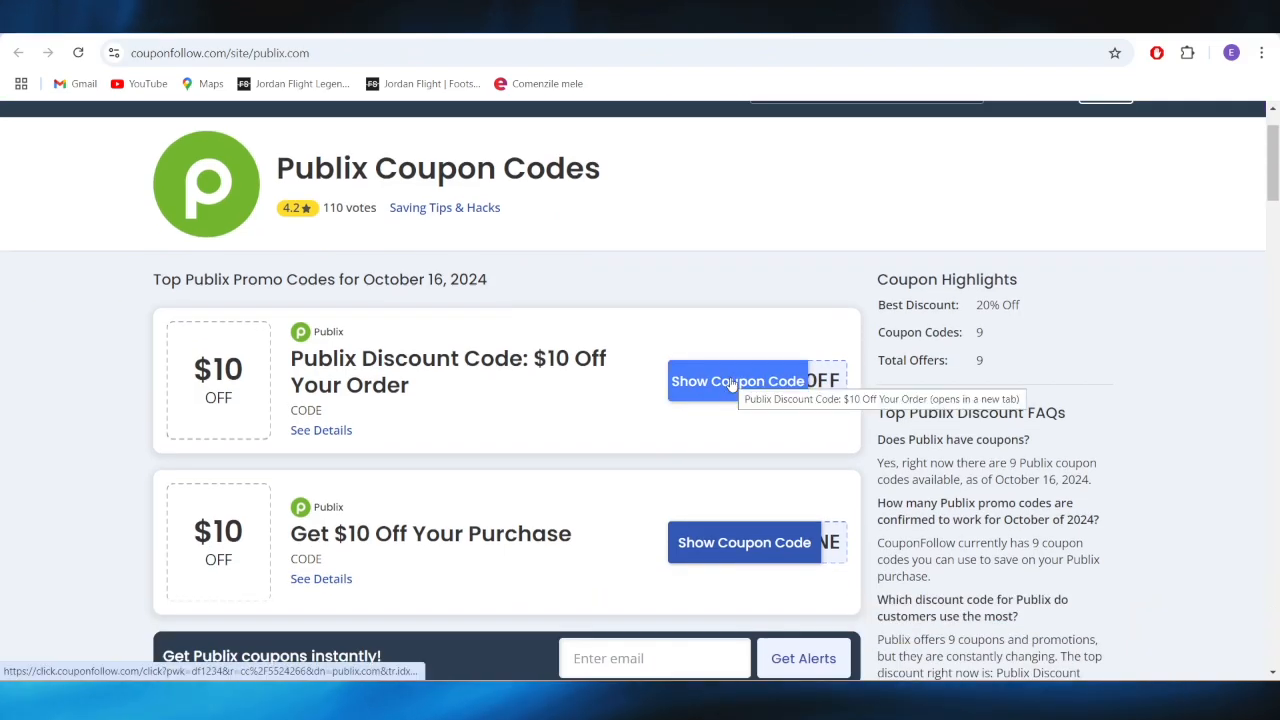
scroll(down, 3)
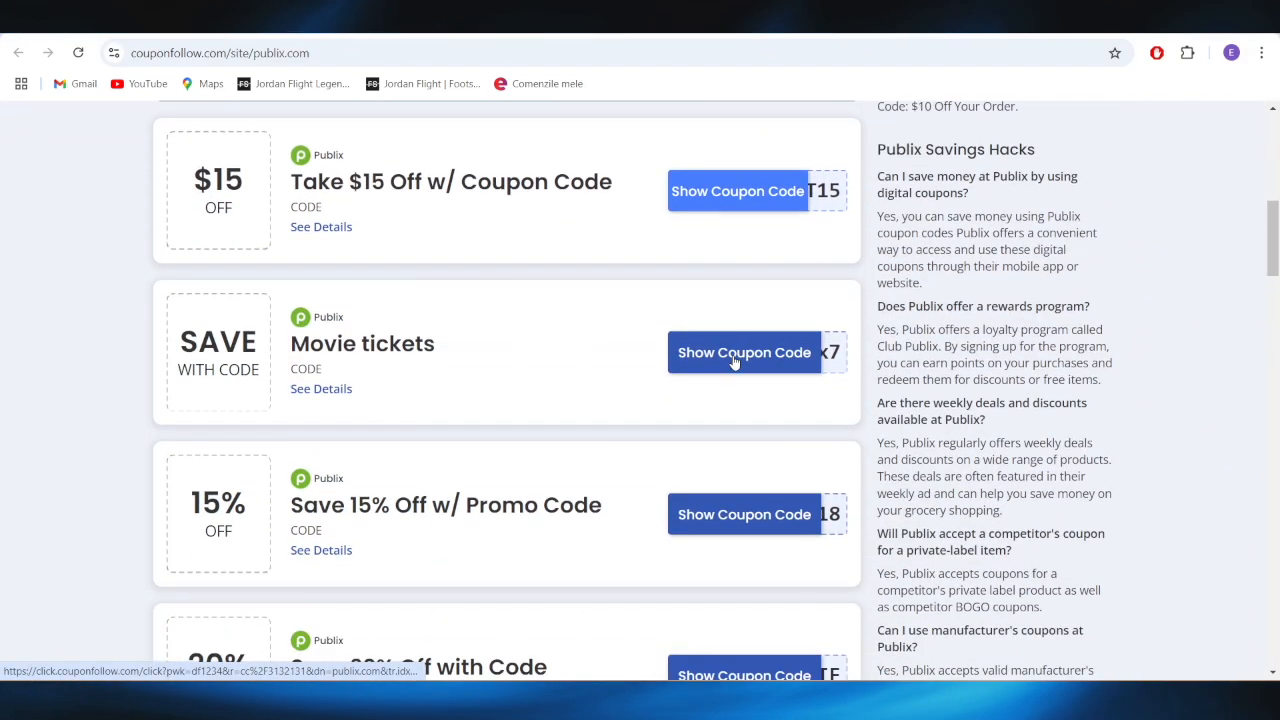
scroll(down, 3)
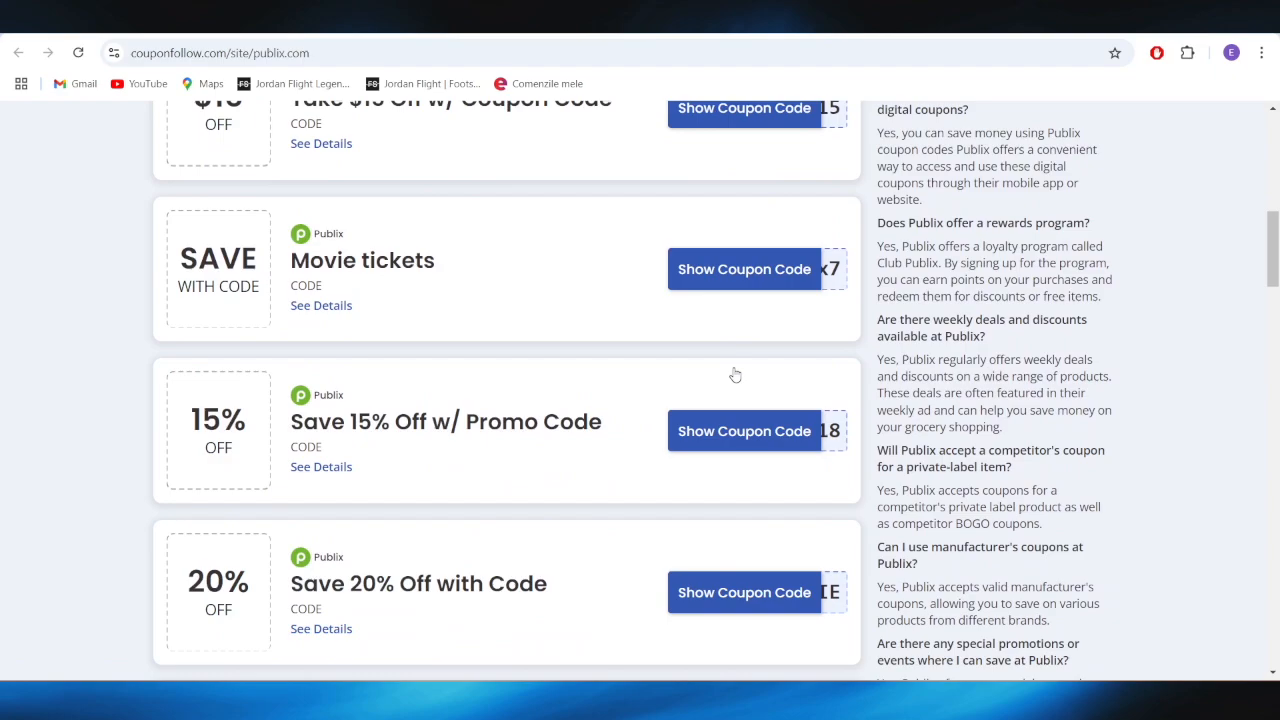
mouse_move(744, 592)
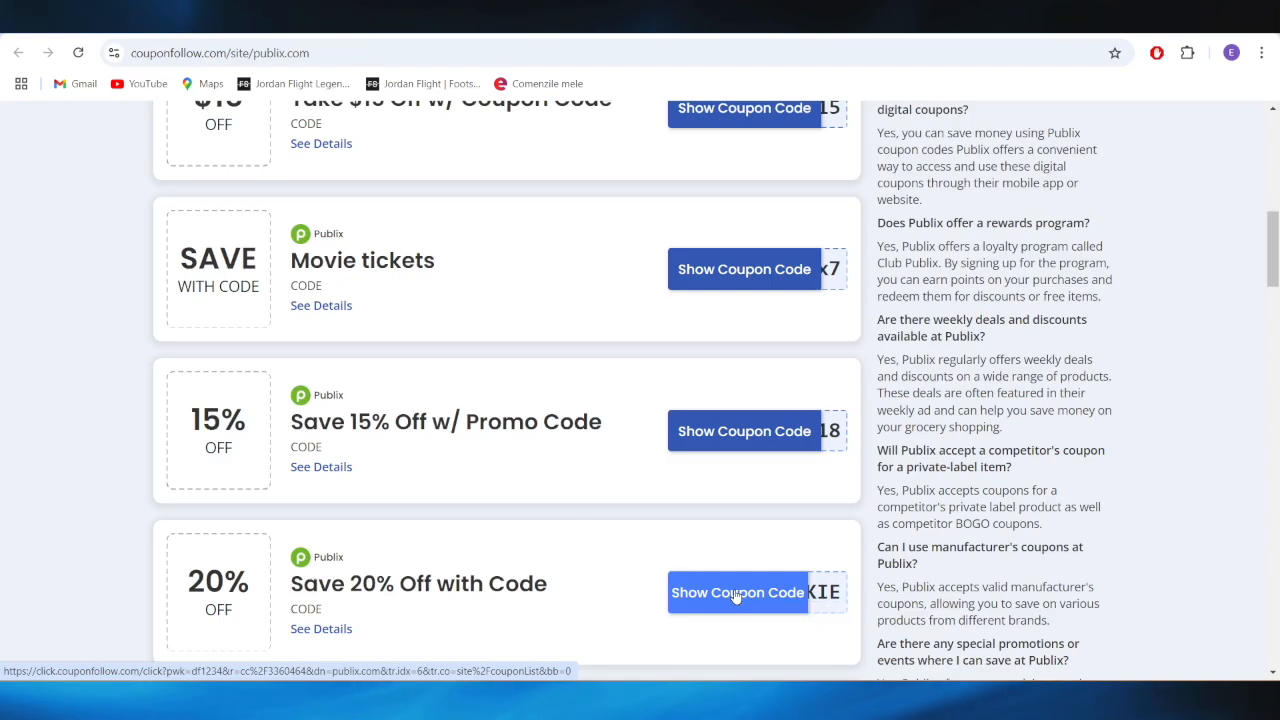
click(737, 592)
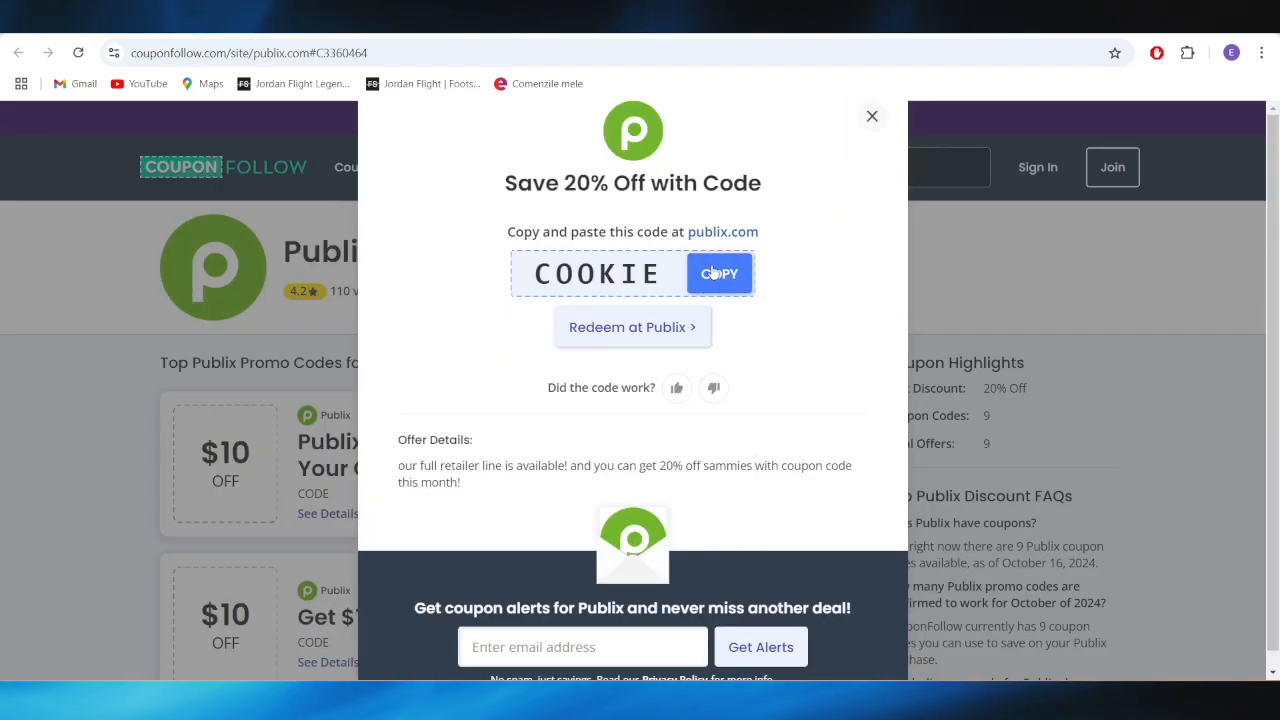
click(719, 273)
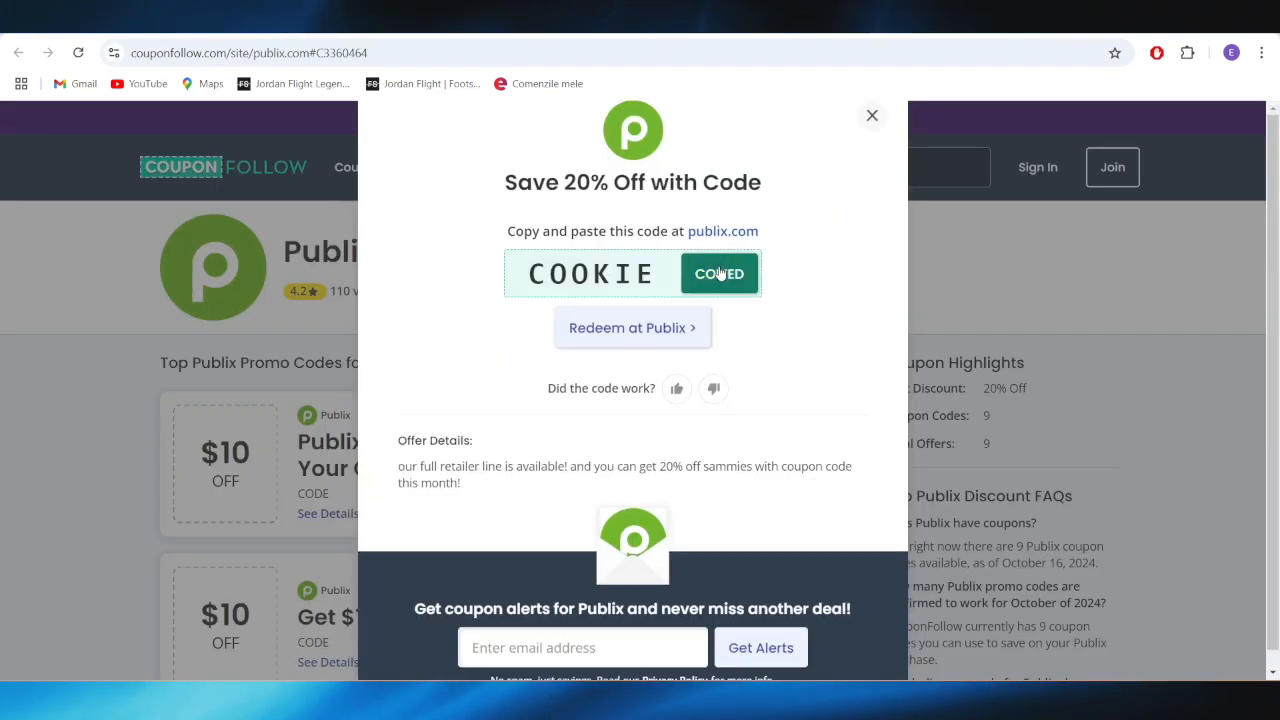
click(719, 273)
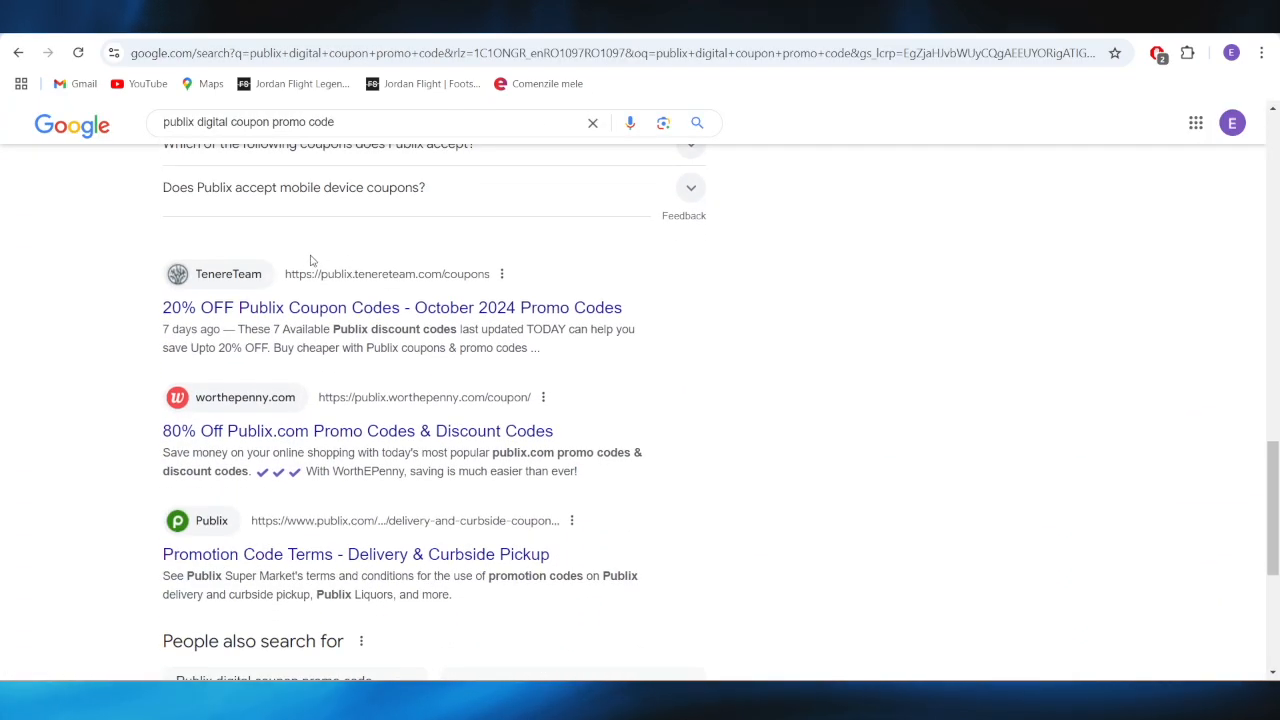
mouse_move(288, 430)
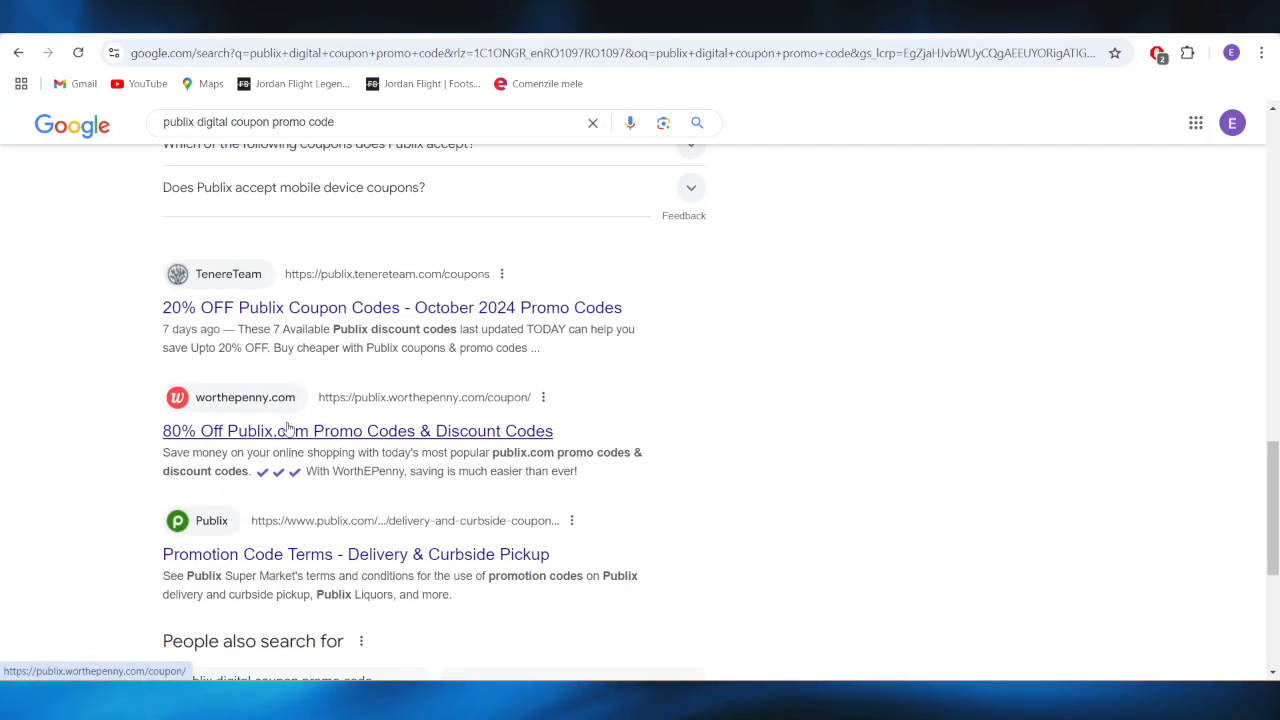
Open the worthepenny.com result '80% Off Publix.com Promo Codes & Discount Codes'.
click(357, 430)
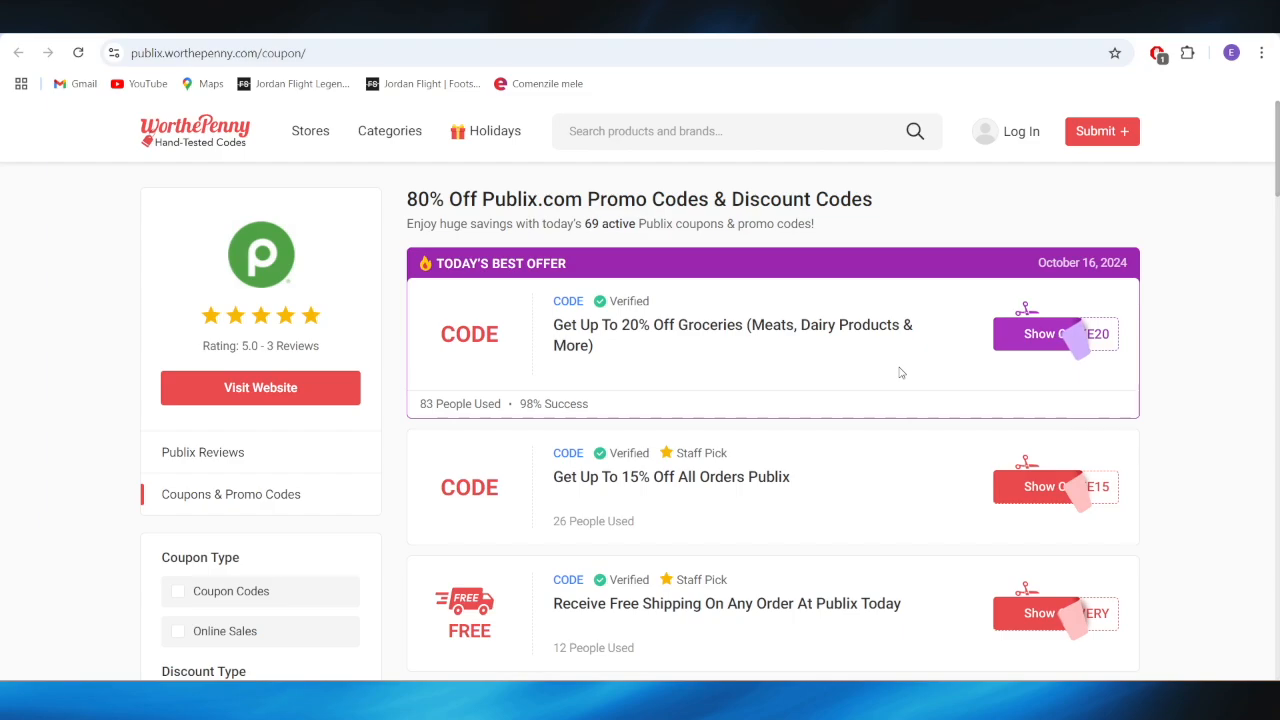
Scroll to the 'Get Up To 15% Off All Orders Publix' offer and reveal its code.
scroll(down, 3)
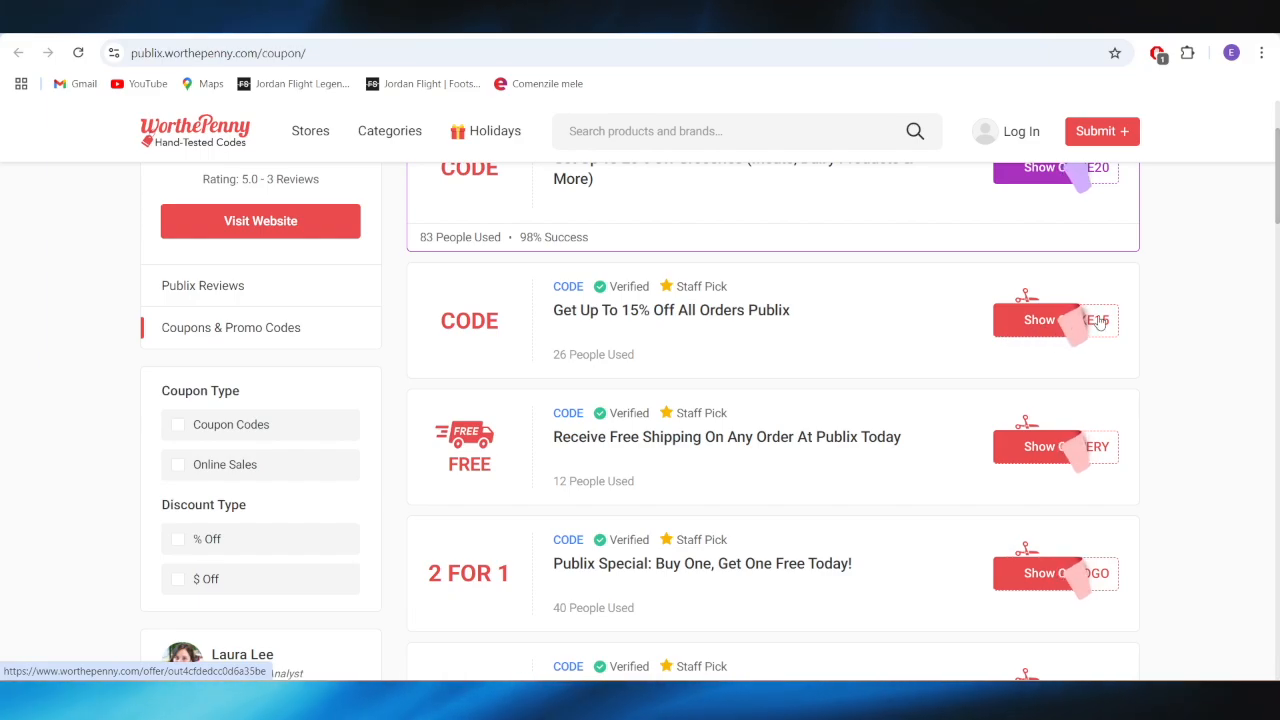
click(1040, 319)
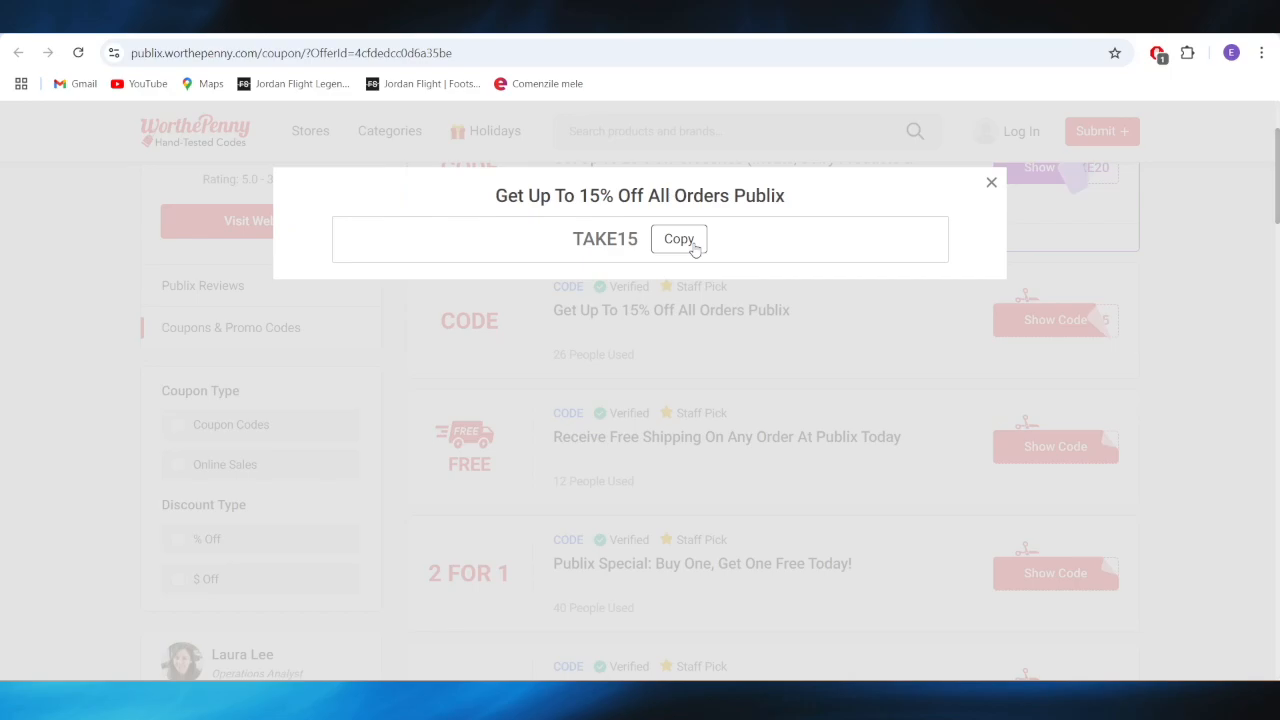
Copy the TAKE15 code and go to publix.com via Shop.
click(678, 239)
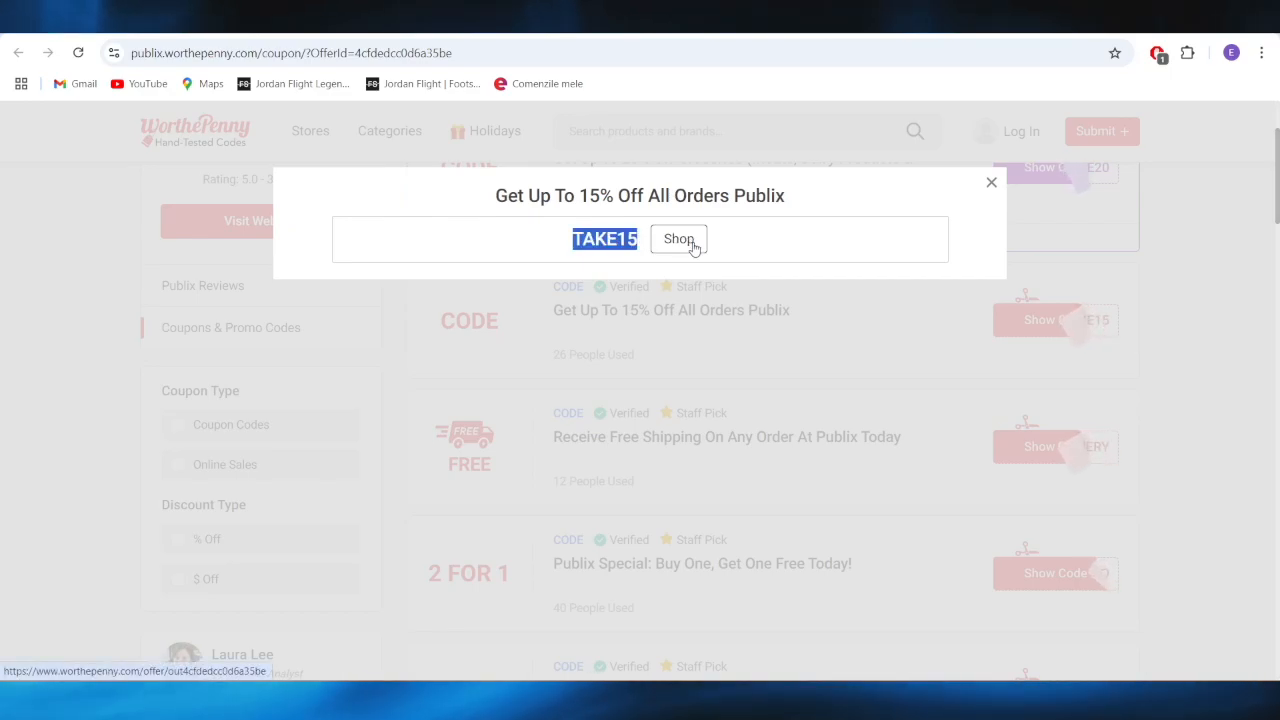
mouse_move(670, 216)
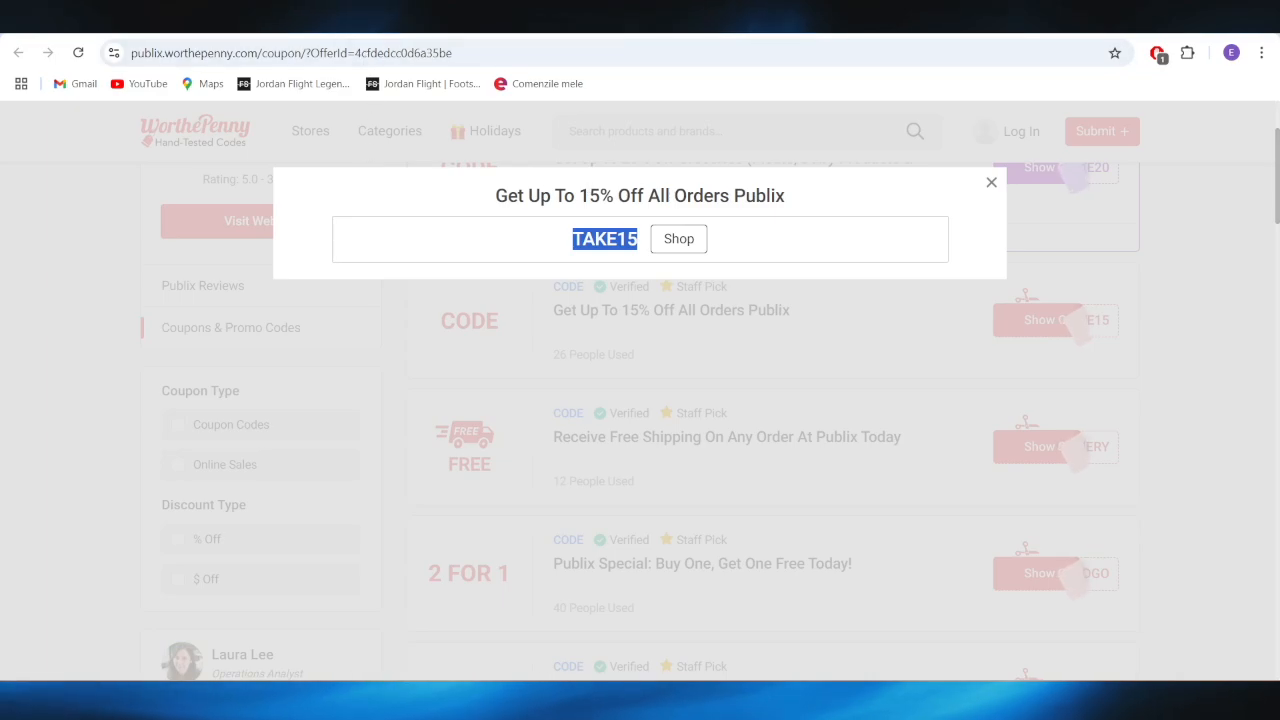
click(678, 238)
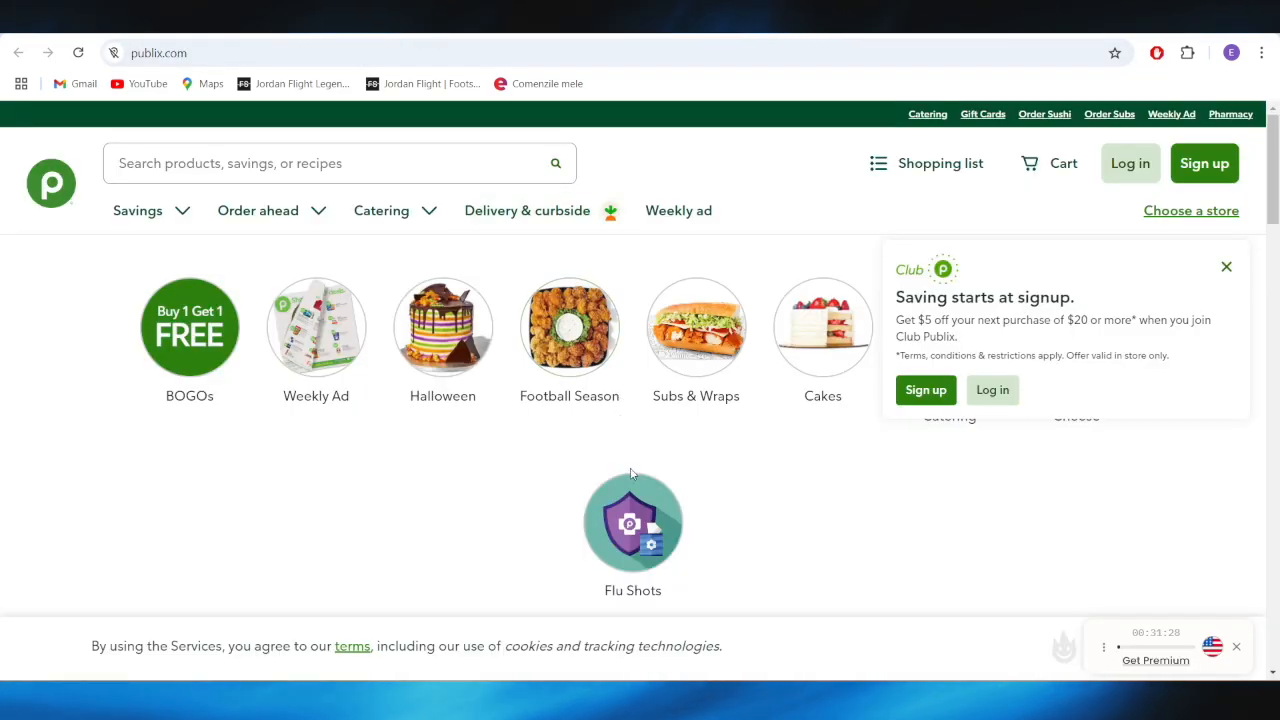